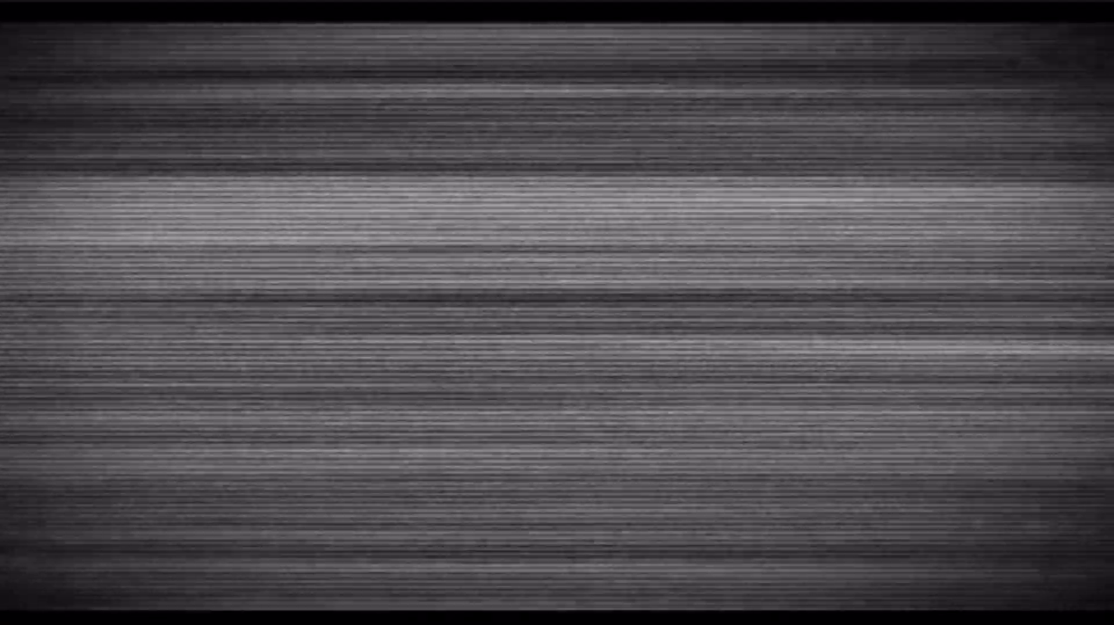
{"action": "type", "text": "dda"}
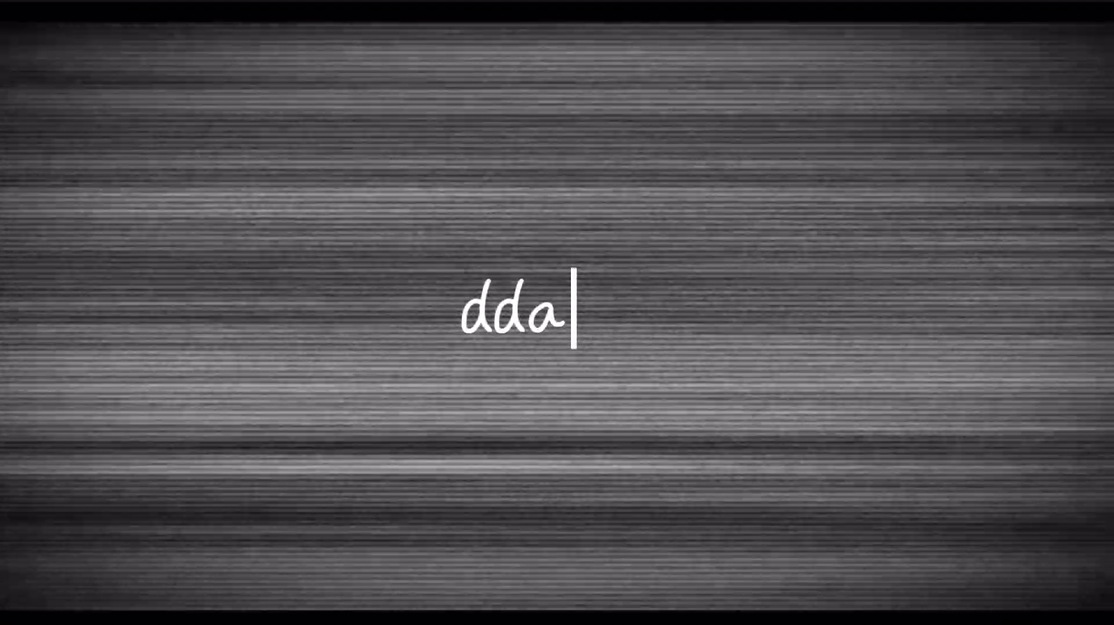